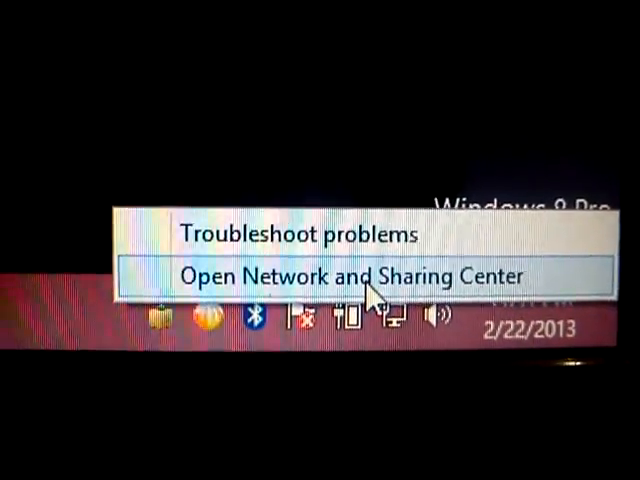
- Reach the network adapter connections list from the Network and Sharing Center
{"action": "left_click", "coordinate": [356, 272]}
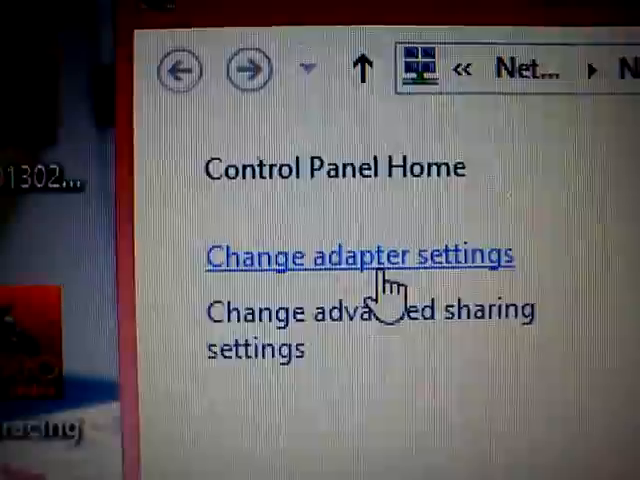
{"action": "left_click", "coordinate": [356, 256]}
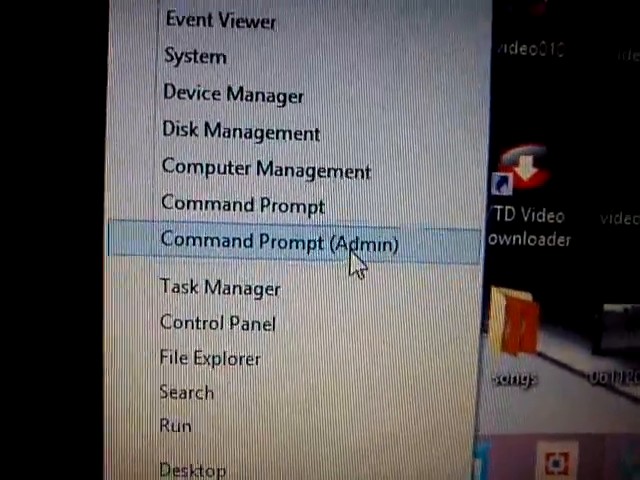
- Launch Command Prompt (Admin) and approve the User Account Control request
{"action": "left_click", "coordinate": [280, 244]}
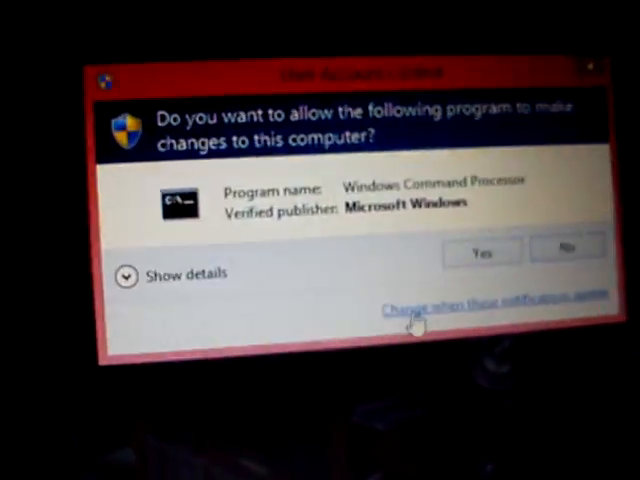
{"action": "left_click", "coordinate": [484, 252]}
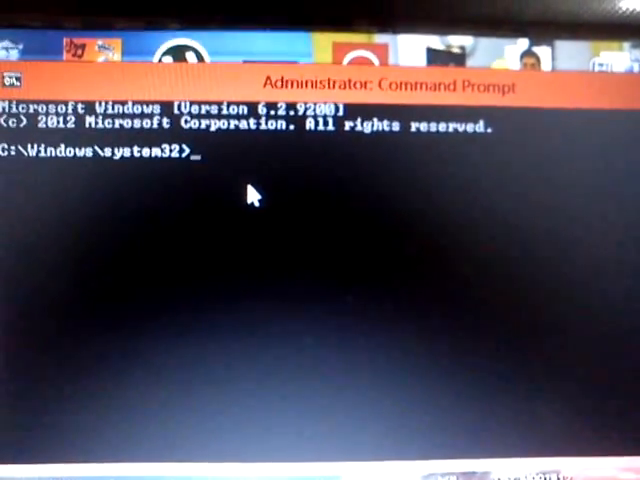
- Run netsh wlan set hostednetwork mode=allow ssid=testwifi key=<password>
{"action": "type", "text": "netsh"}
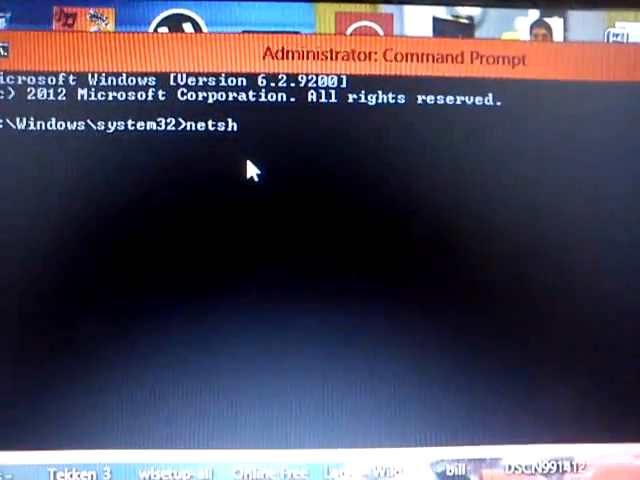
{"action": "type", "text": "wlan set"}
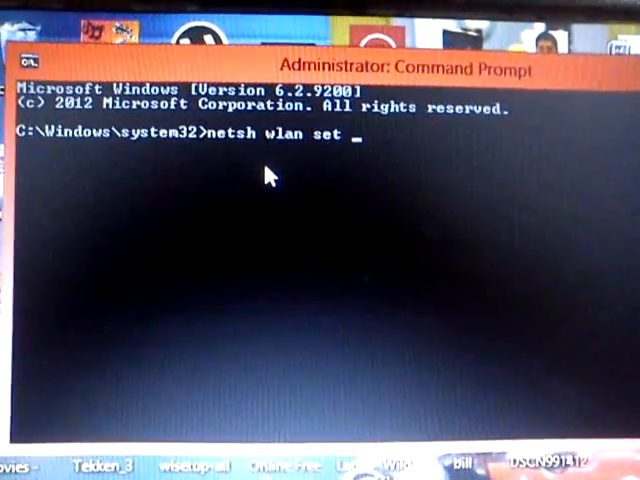
{"action": "type", "text": "hostednetwo"}
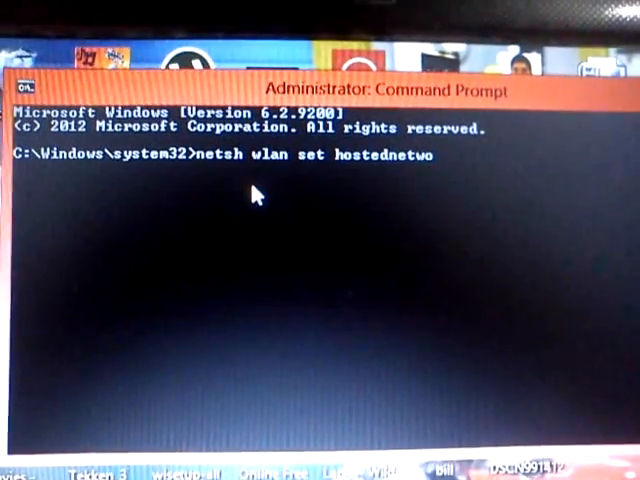
{"action": "type", "text": "rk"}
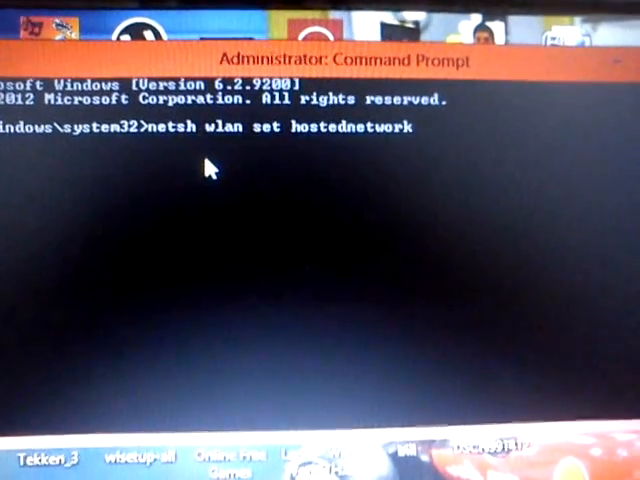
{"action": "type", "text": "mode="}
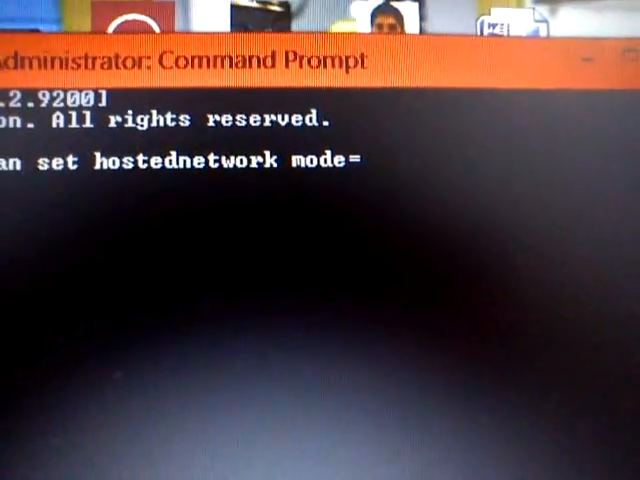
{"action": "type", "text": "allow"}
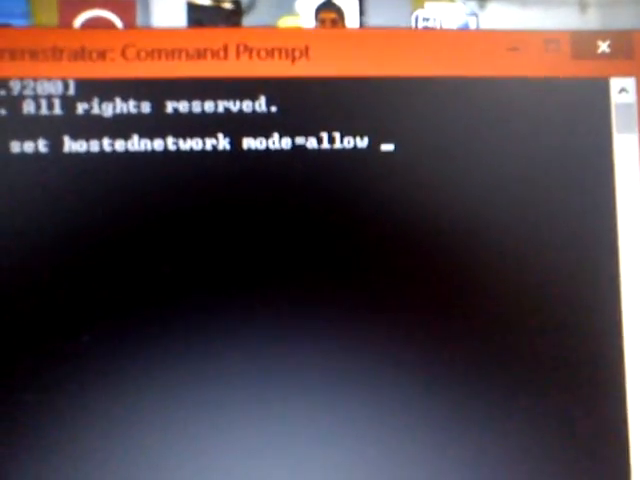
{"action": "type", "text": "ssid="}
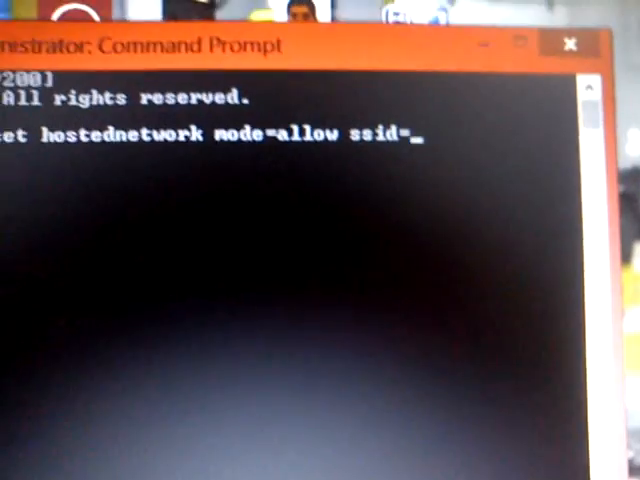
{"action": "type", "text": "testwifi"}
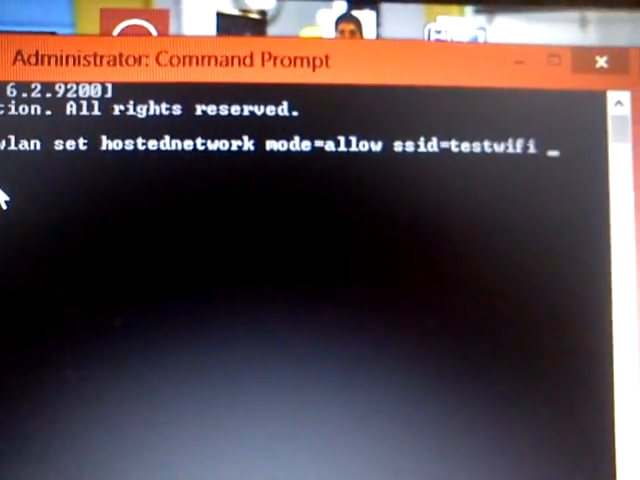
{"action": "type", "text": "key"}
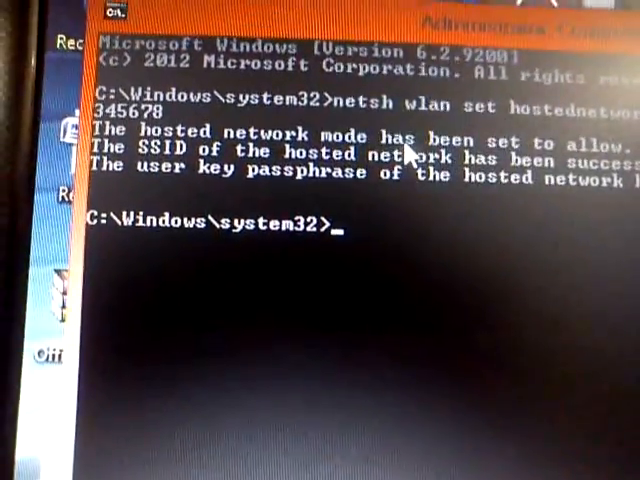
- Run netsh wlan start hostednetwork to bring the testwifi hosted network up
{"action": "type", "text": "netsh"}
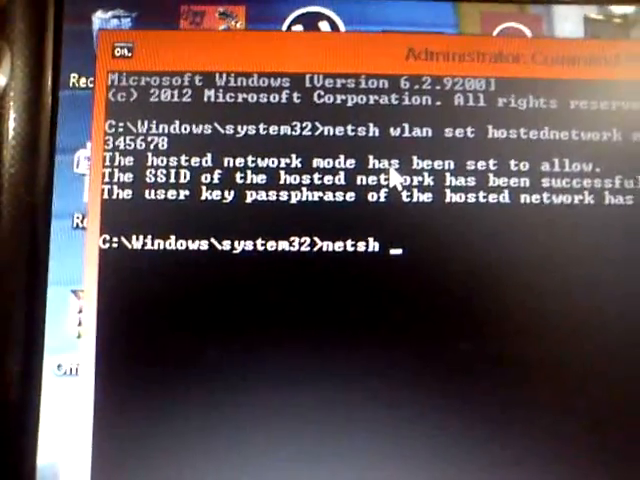
{"action": "type", "text": "wlan"}
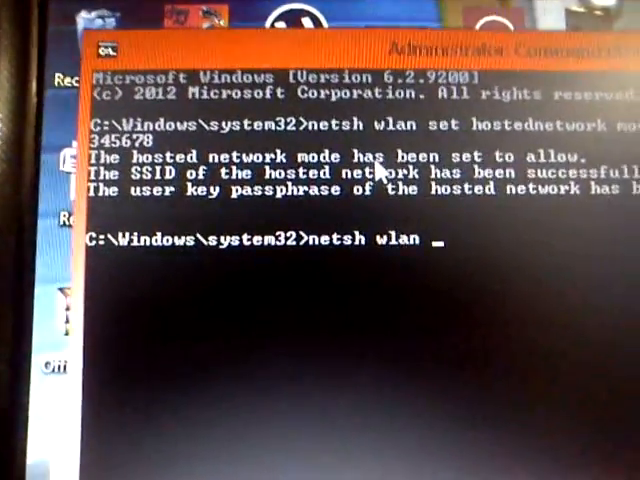
{"action": "type", "text": "s"}
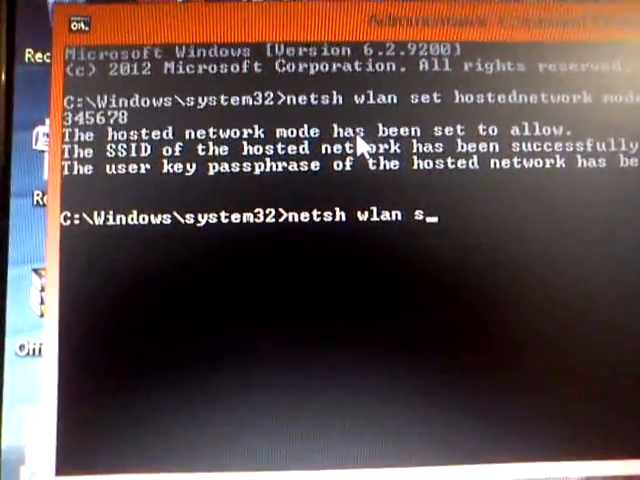
{"action": "type", "text": "tart"}
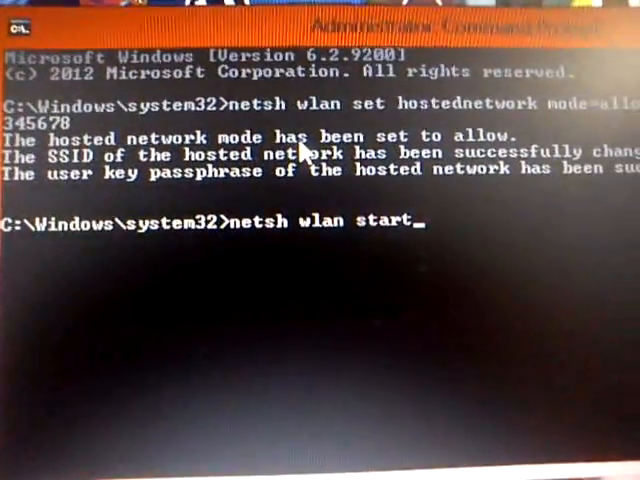
{"action": "type", "text": "hostednetwork"}
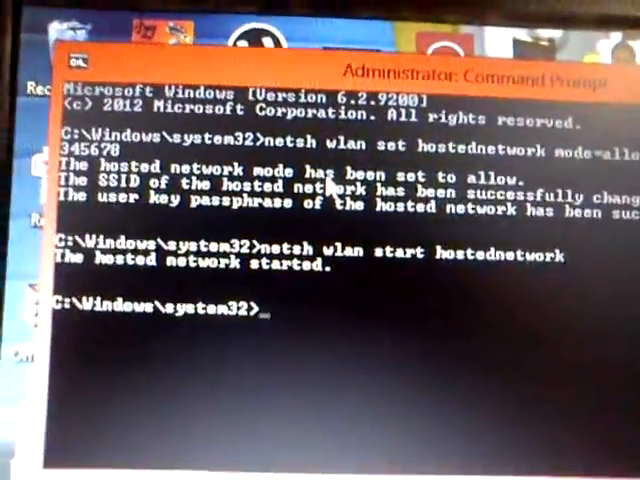
{"action": "type", "text": "netsh wlan start hostednetwork"}
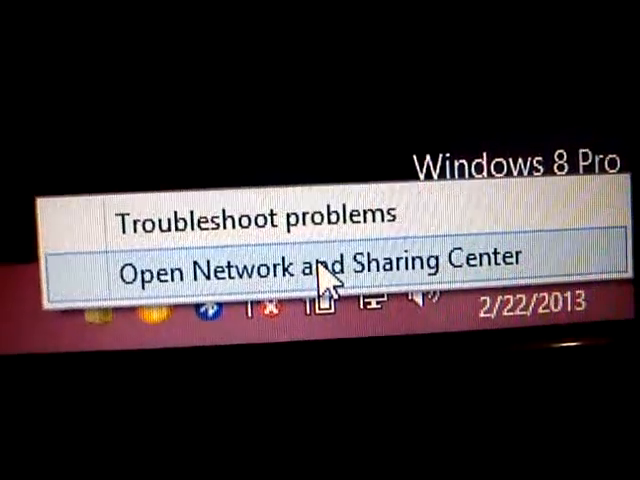
- Show the adapter connections list with Ethernet, Wi-Fi and the new Local Area Connection* 14
{"action": "left_click", "coordinate": [328, 256]}
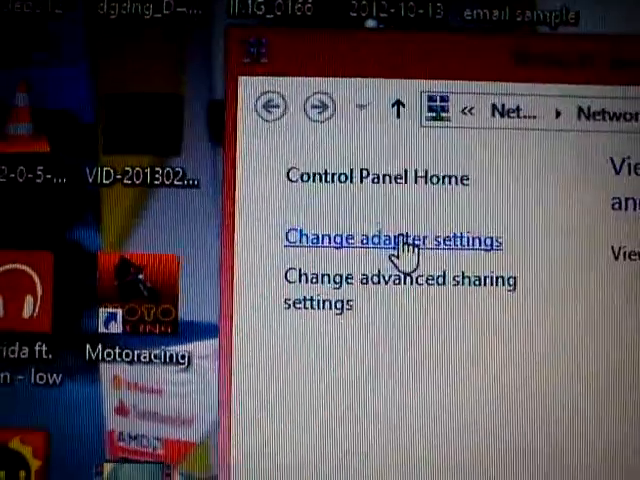
{"action": "left_click", "coordinate": [394, 240]}
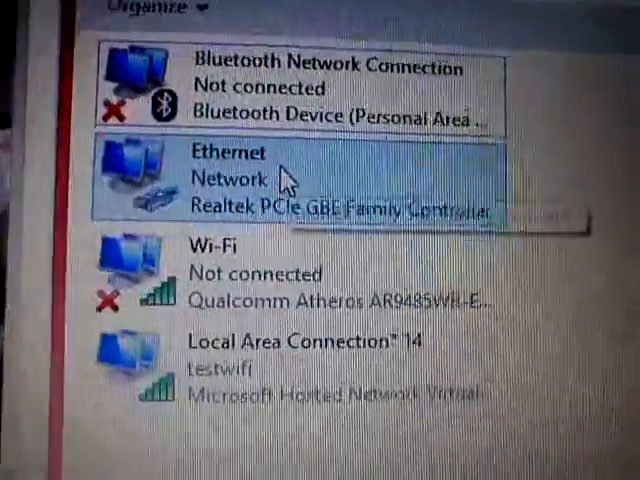
- In Ethernet Properties Sharing, allow other users to connect through Local Area Connection* 14
{"action": "right_click", "coordinate": [290, 176]}
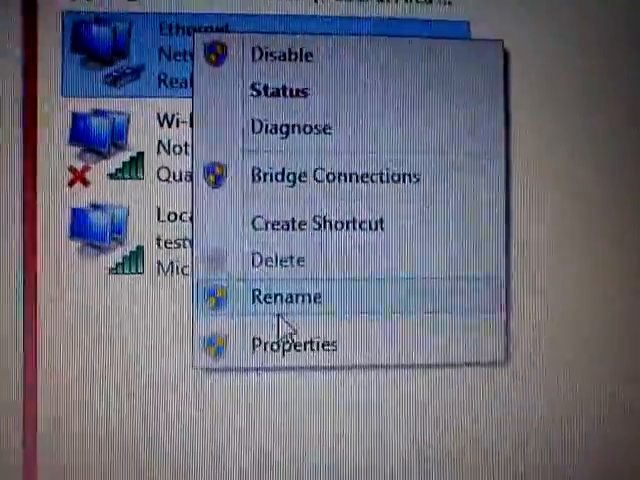
{"action": "left_click", "coordinate": [292, 344]}
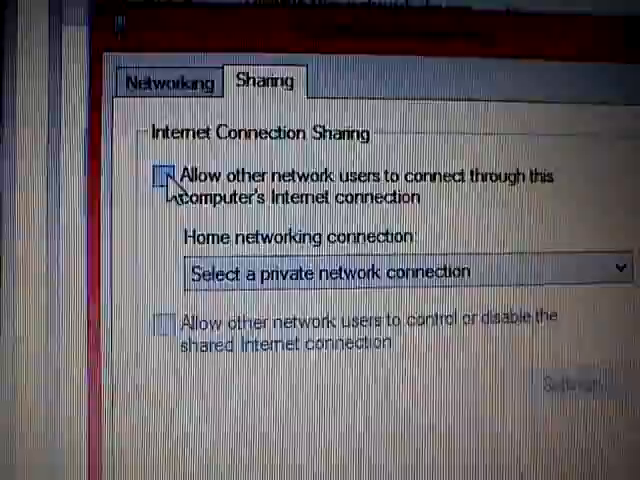
{"action": "left_click", "coordinate": [166, 176]}
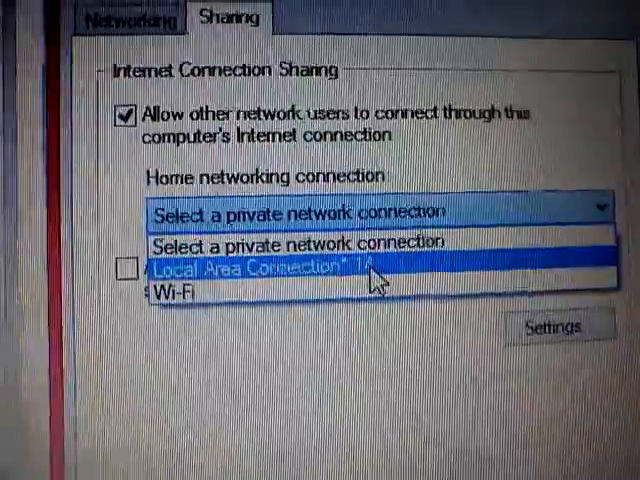
{"action": "left_click", "coordinate": [250, 268]}
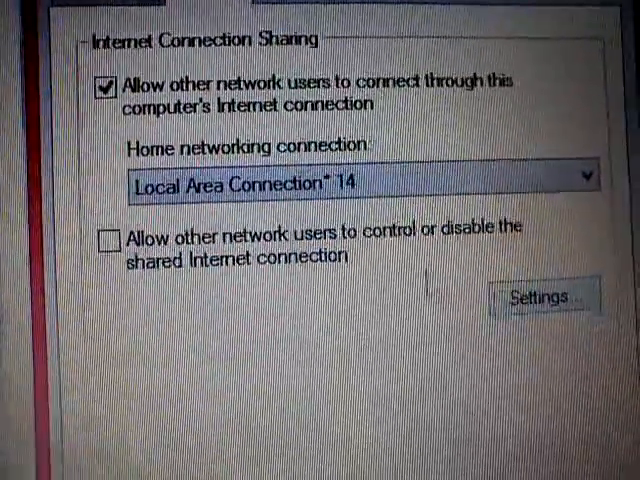